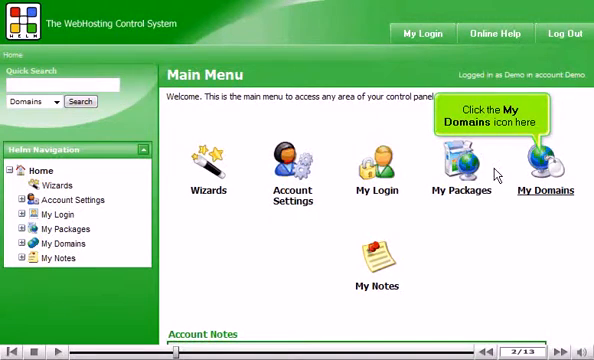
# Step: Open My Domains from the Main Menu to list demo789.net and its alias and subdomain
pyautogui.click(543, 160)
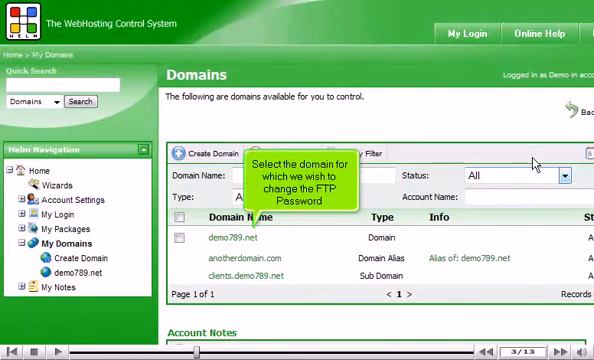
# Step: Open the Edit Domain page for demo789.net
pyautogui.click(233, 237)
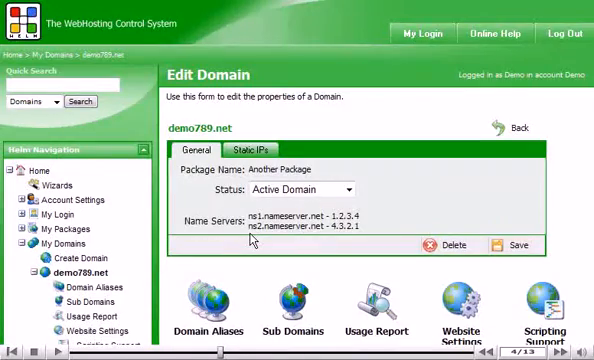
# Step: Show demo789.net's FTP accounts, listing the 'information' account with home directory \wwwroot
pyautogui.scroll(-3)
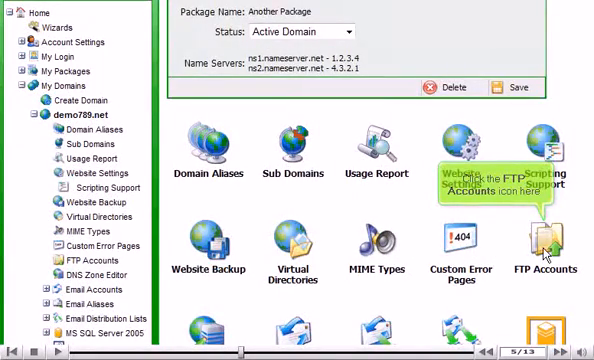
pyautogui.click(543, 238)
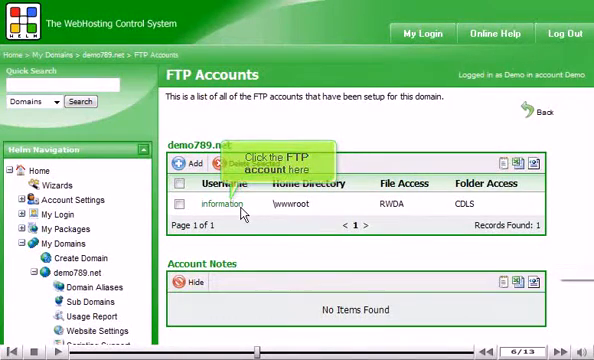
pyautogui.click(205, 201)
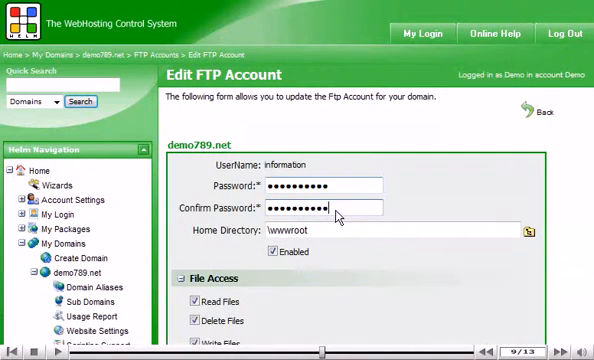
# Step: Save the new password for the 'information' FTP account, returning to the FTP Accounts list
pyautogui.scroll(-3)
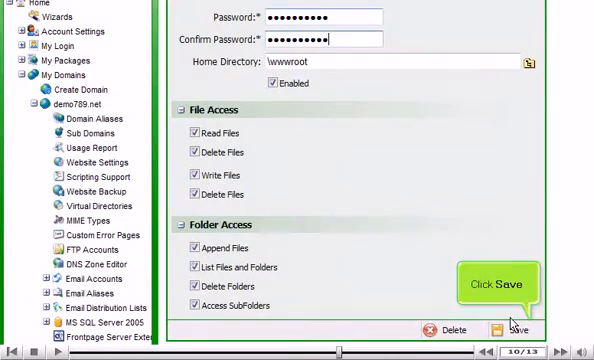
pyautogui.click(501, 330)
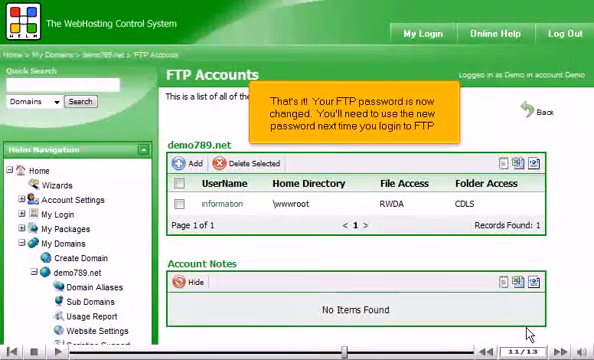